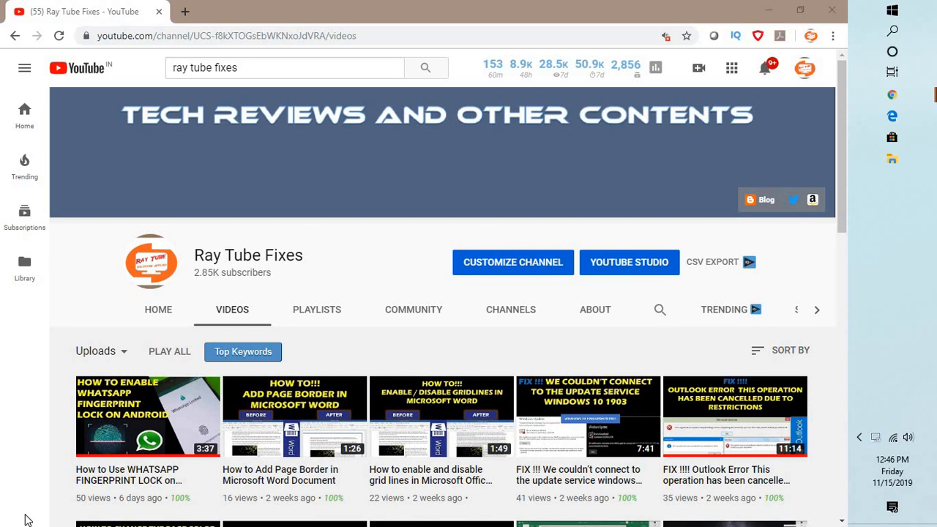
{"action": "mouse_move", "coordinate": [832, 62]}
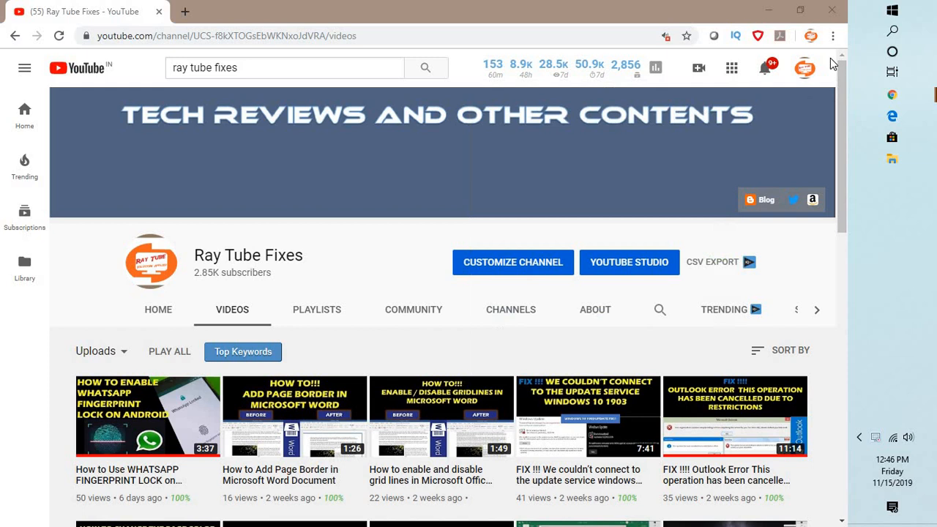
{"action": "mouse_move", "coordinate": [832, 34]}
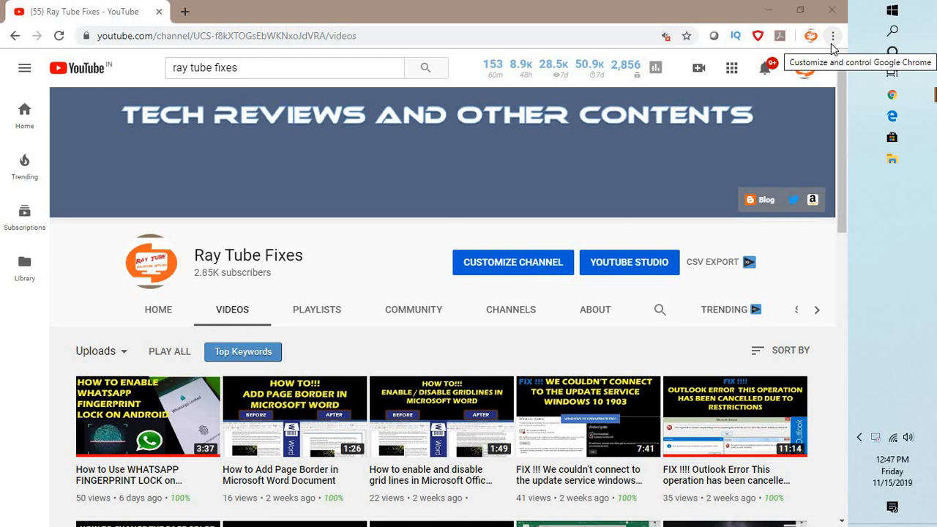
- Open Chrome's three-dot main menu over the YouTube channel page
{"action": "left_click", "coordinate": [834, 35]}
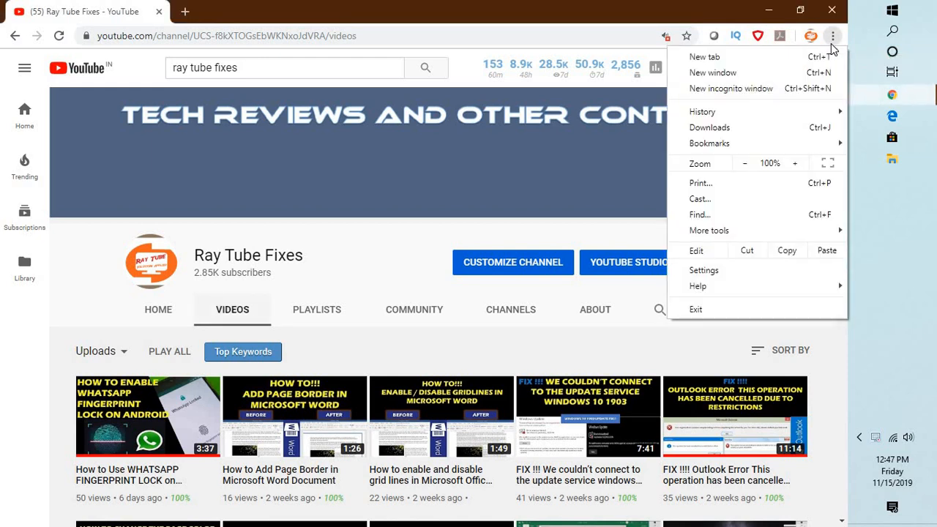
{"action": "mouse_move", "coordinate": [725, 270]}
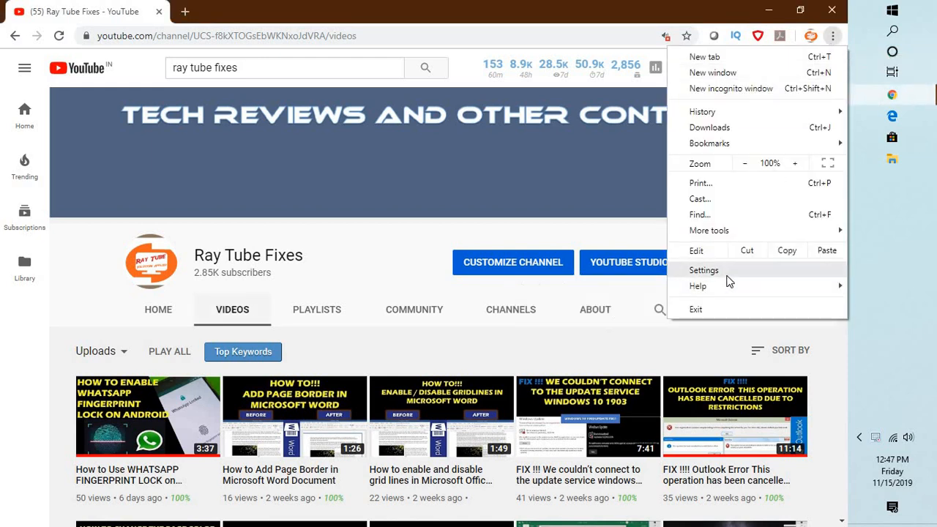
- Open Chrome Settings and scroll down to the advanced Privacy and security options
{"action": "left_click", "coordinate": [703, 270]}
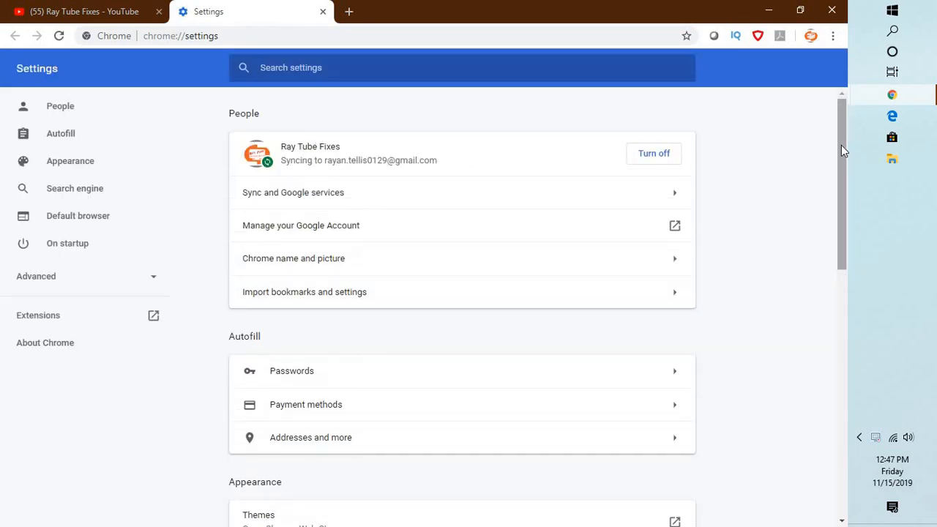
{"action": "scroll", "scroll_direction": "down", "scroll_amount": 3}
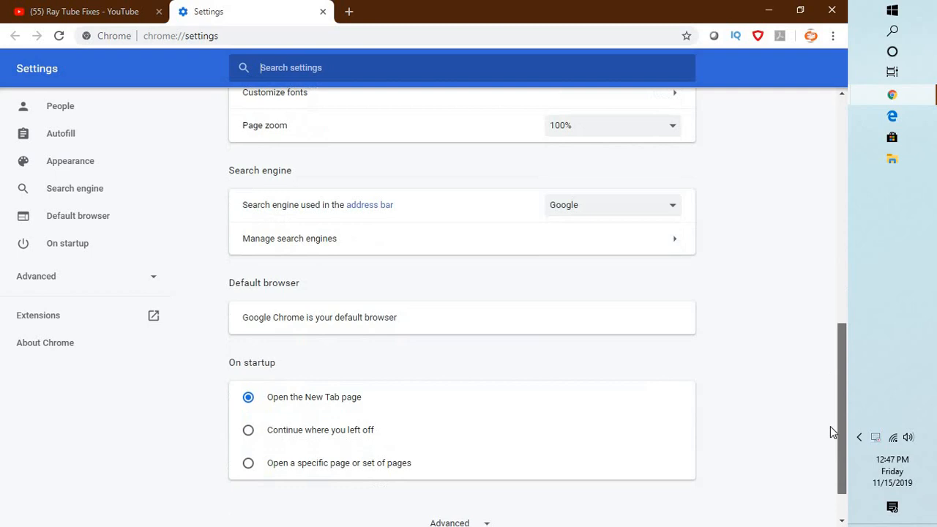
{"action": "scroll", "scroll_direction": "down", "scroll_amount": 3}
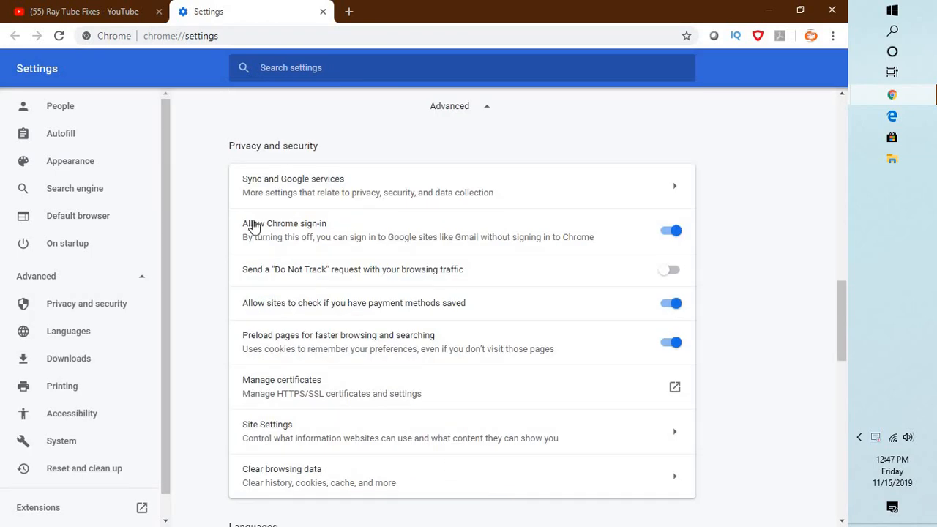
{"action": "mouse_move", "coordinate": [300, 159]}
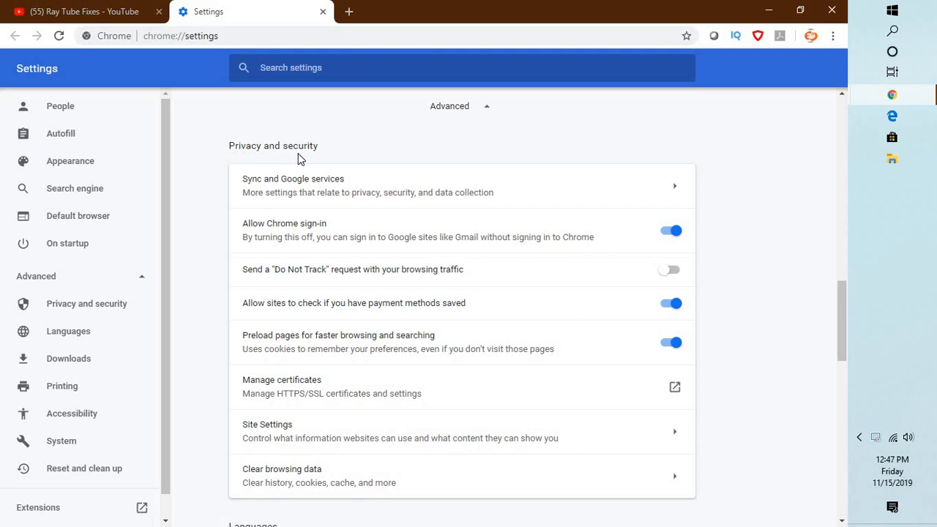
{"action": "mouse_move", "coordinate": [253, 172]}
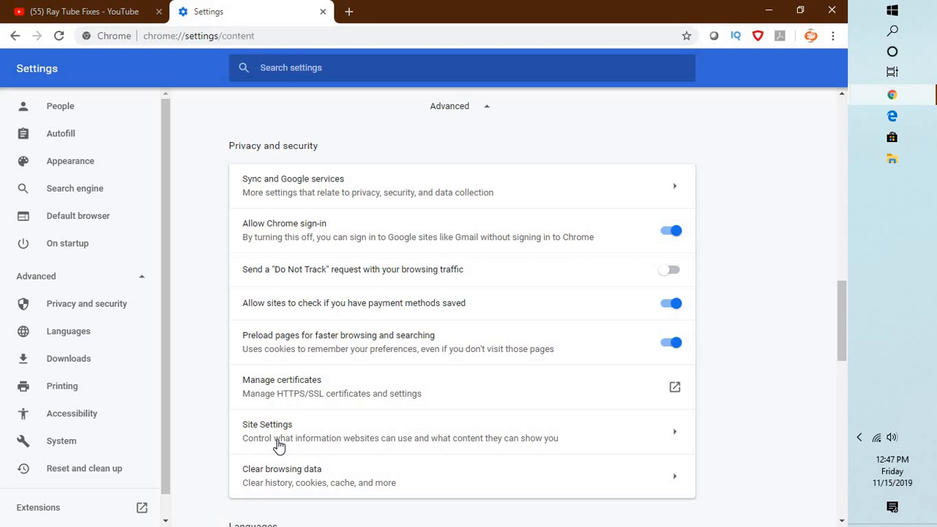
- Open Site Settings and scroll the permissions list down to Sound
{"action": "left_click", "coordinate": [278, 430]}
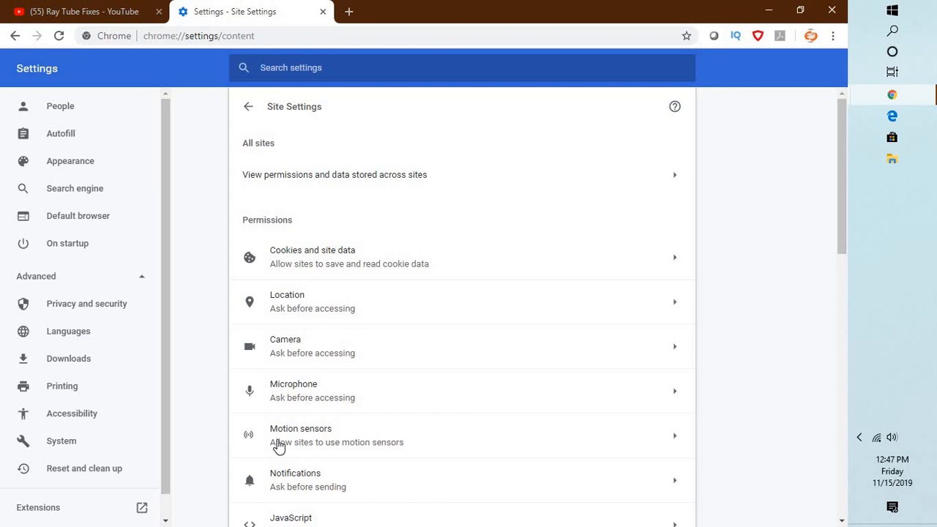
{"action": "mouse_move", "coordinate": [257, 242]}
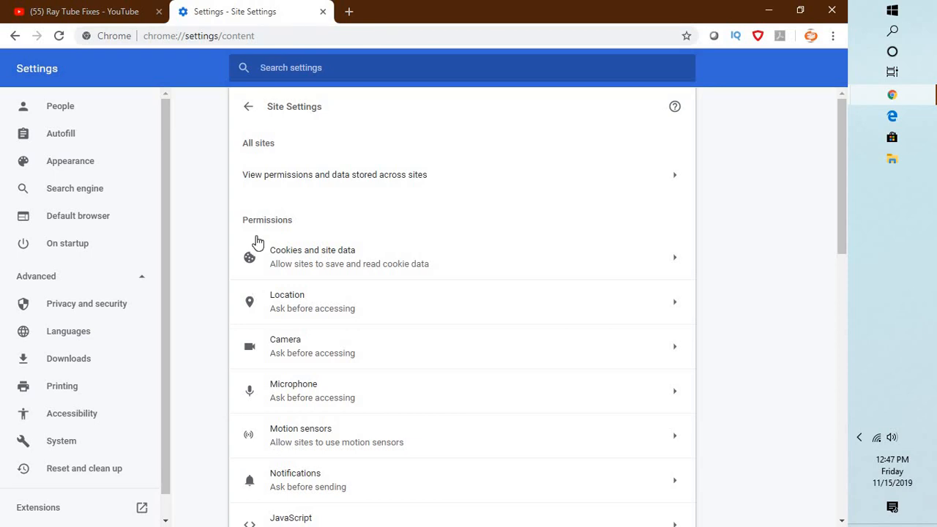
{"action": "mouse_move", "coordinate": [830, 372]}
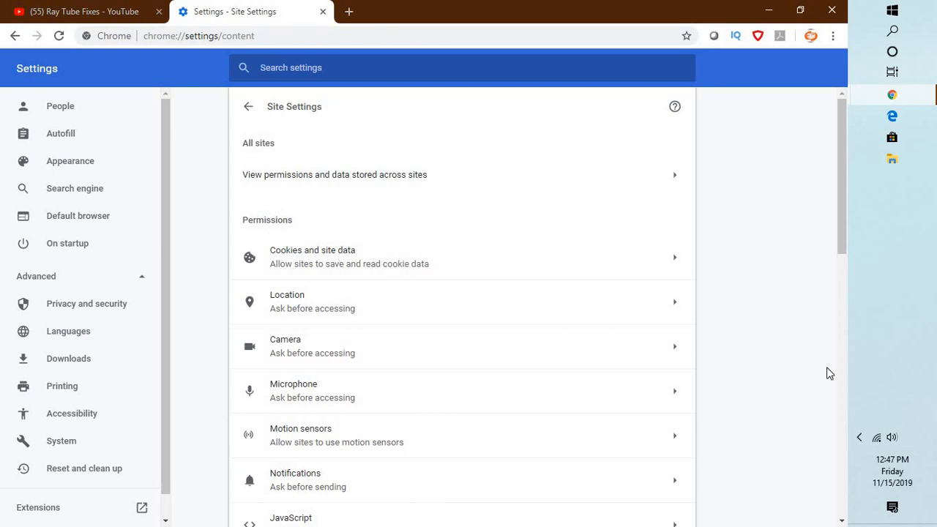
{"action": "scroll", "scroll_direction": "down", "scroll_amount": 3}
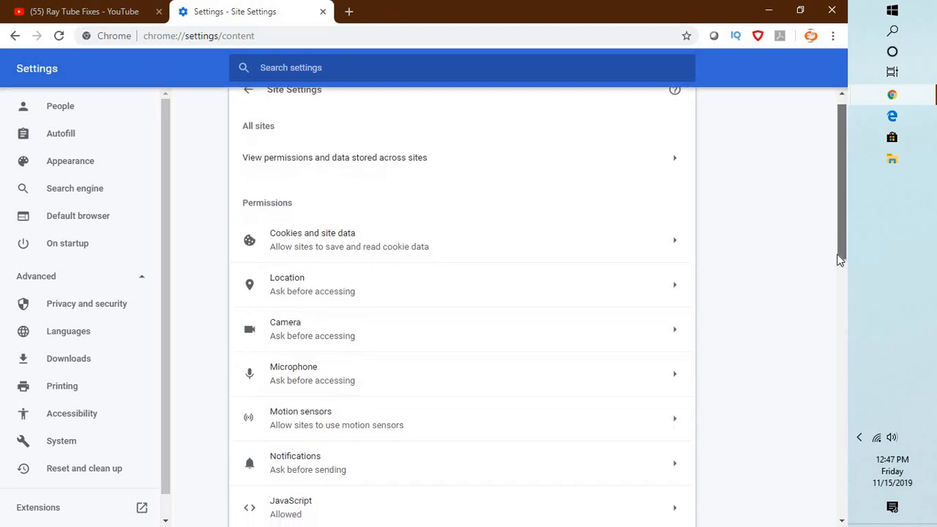
{"action": "scroll", "scroll_direction": "down", "scroll_amount": 3}
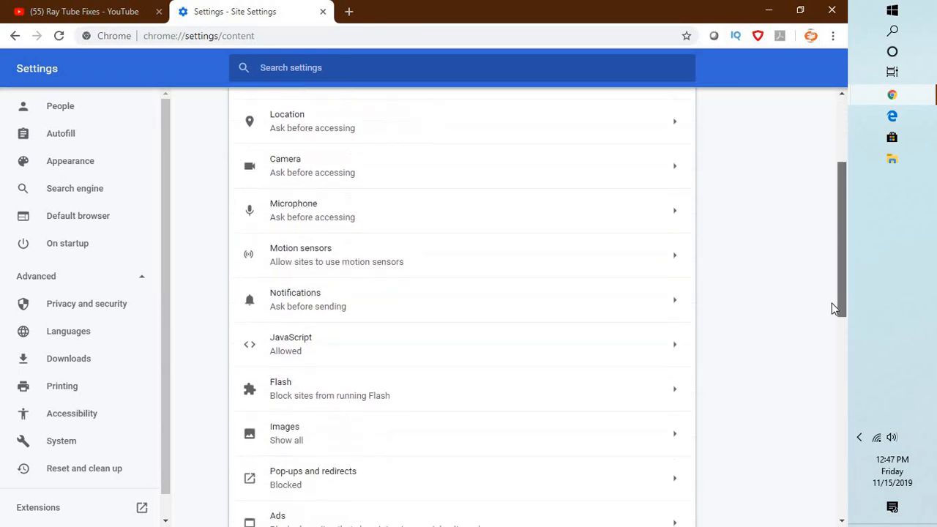
{"action": "scroll", "scroll_direction": "down", "scroll_amount": 3}
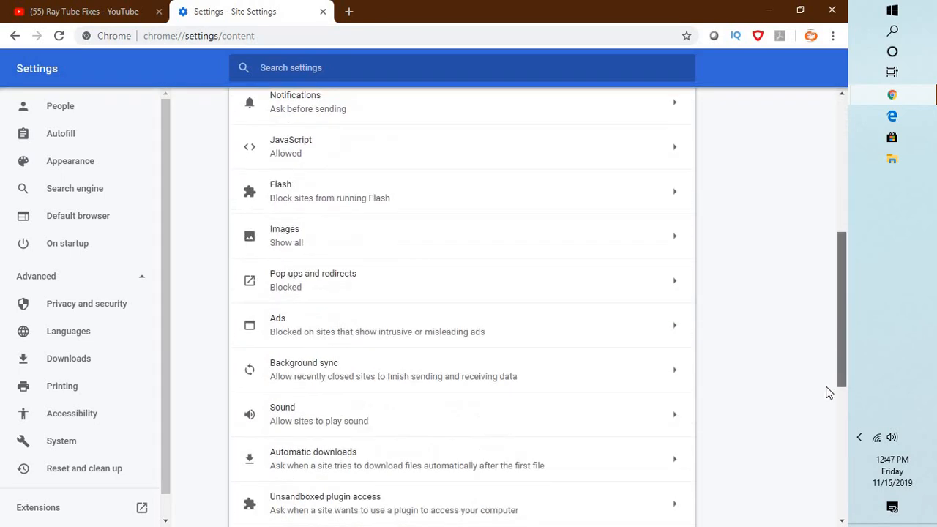
{"action": "scroll", "scroll_direction": "down", "scroll_amount": 3}
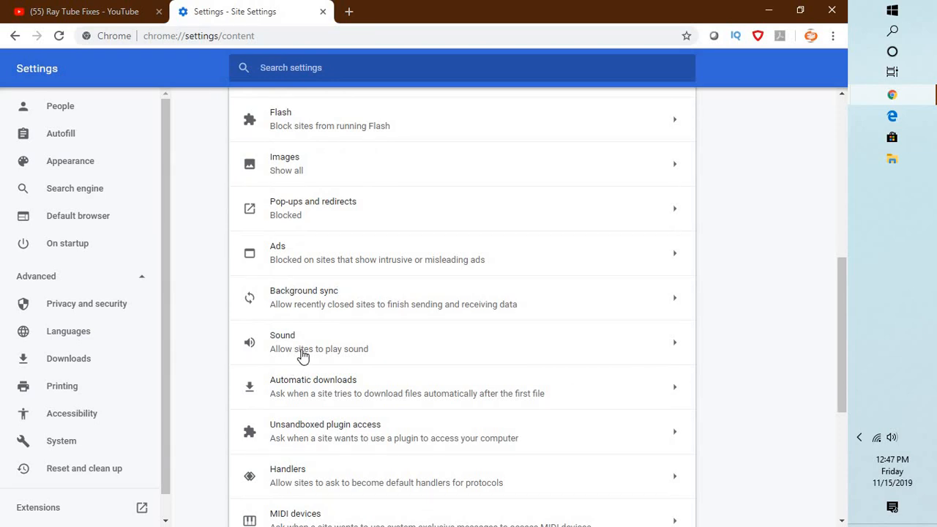
- On the Sound page, turn 'Allow sites to play sound' off and back on
{"action": "left_click", "coordinate": [304, 344]}
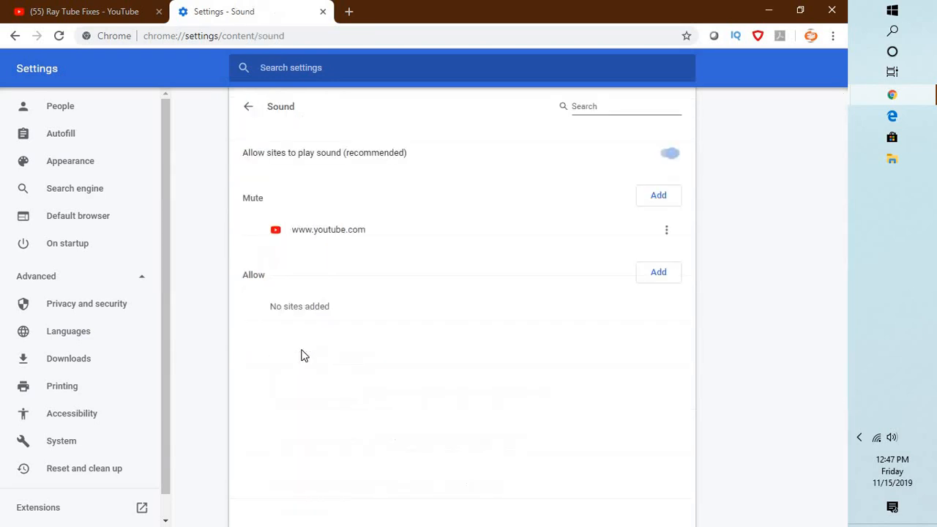
{"action": "left_click", "coordinate": [669, 153]}
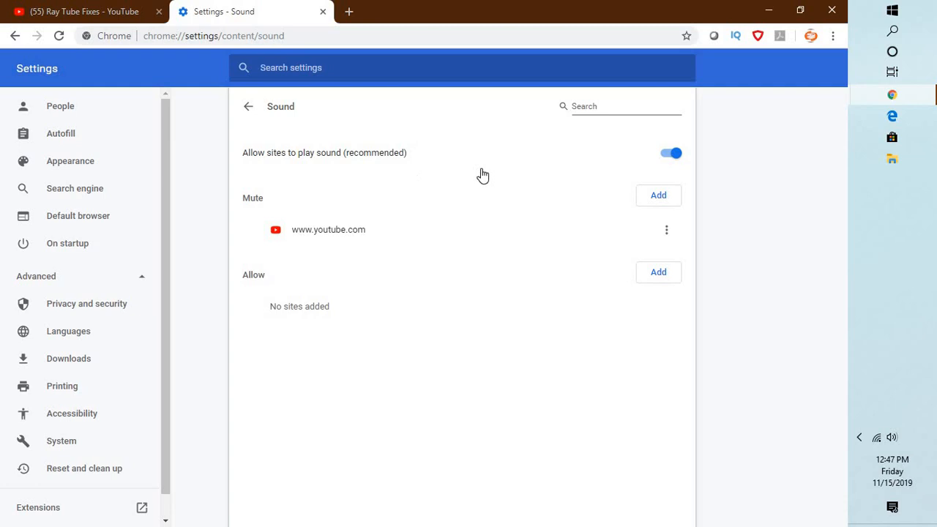
{"action": "mouse_move", "coordinate": [277, 158]}
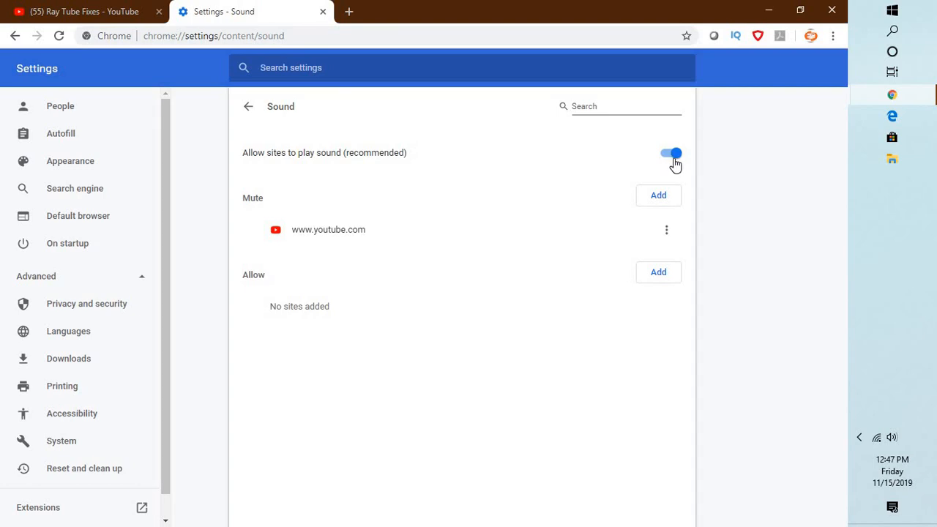
{"action": "left_click", "coordinate": [669, 153]}
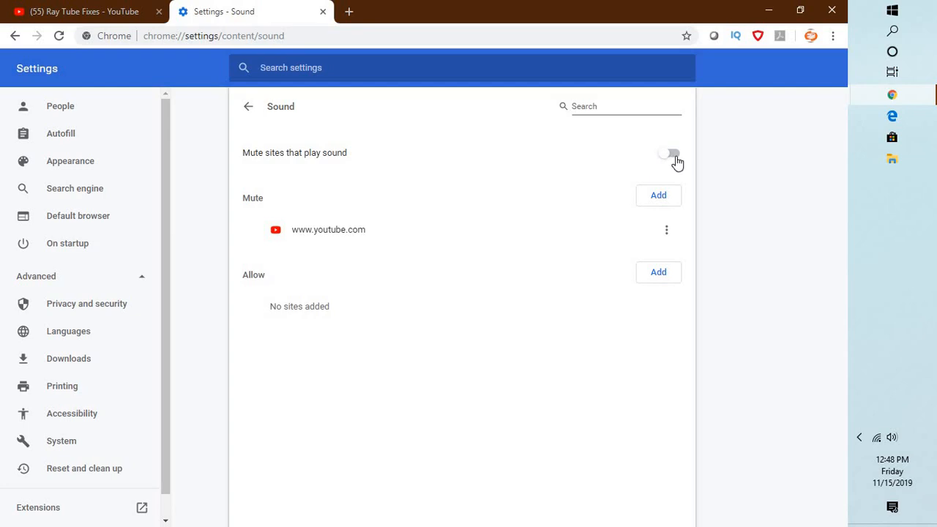
{"action": "left_click", "coordinate": [670, 154]}
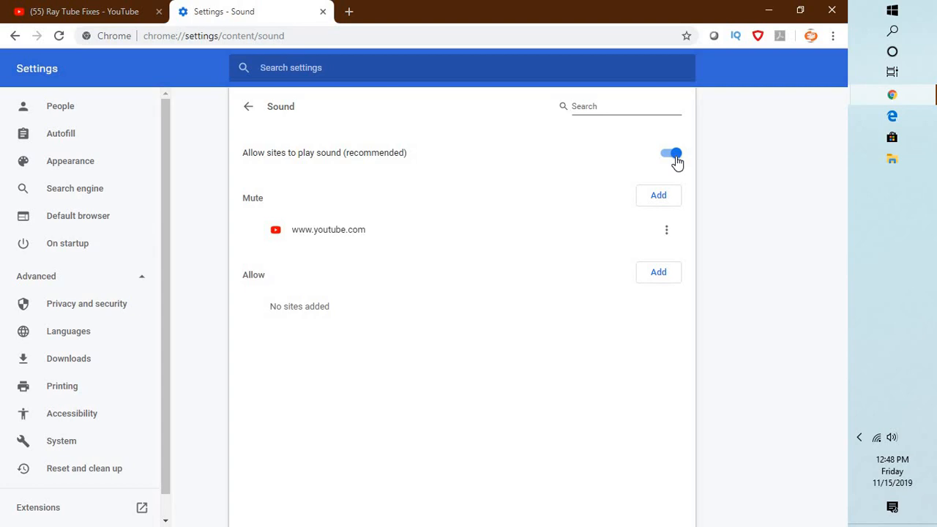
{"action": "mouse_move", "coordinate": [646, 176]}
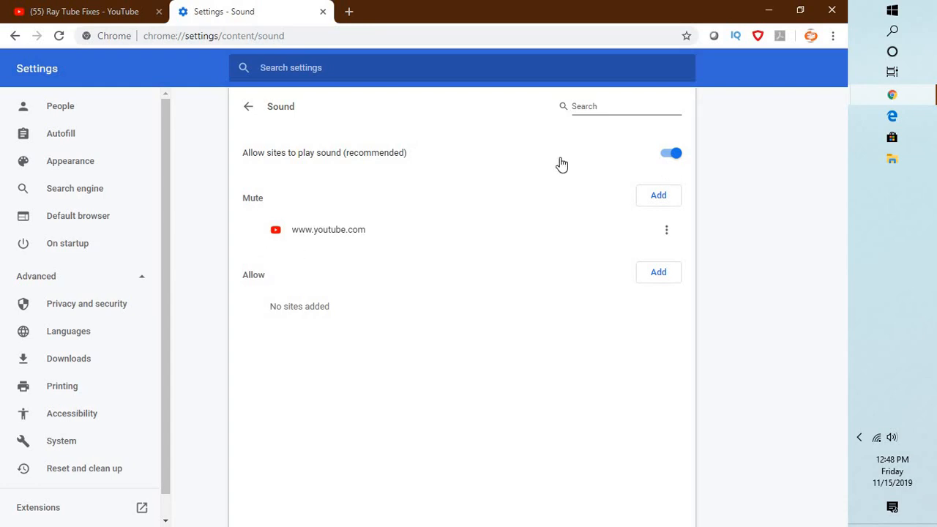
{"action": "mouse_move", "coordinate": [421, 232]}
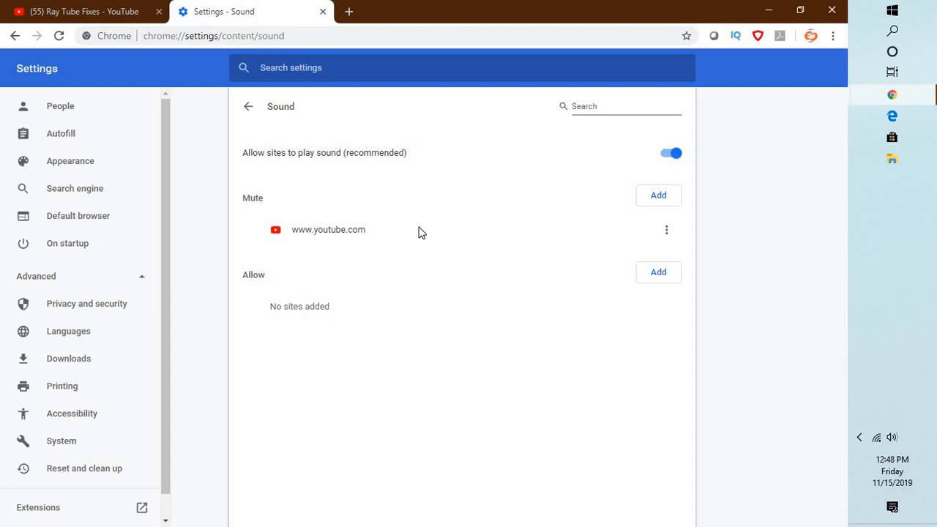
- Set YouTube to 'Always allow sound' and go to Chrome's site sound settings
{"action": "left_click", "coordinate": [88, 12]}
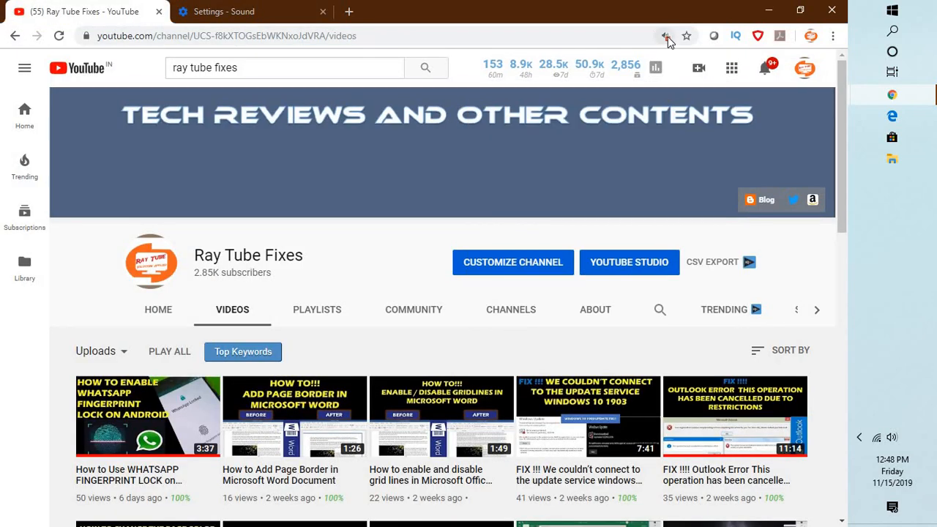
{"action": "left_click", "coordinate": [663, 34]}
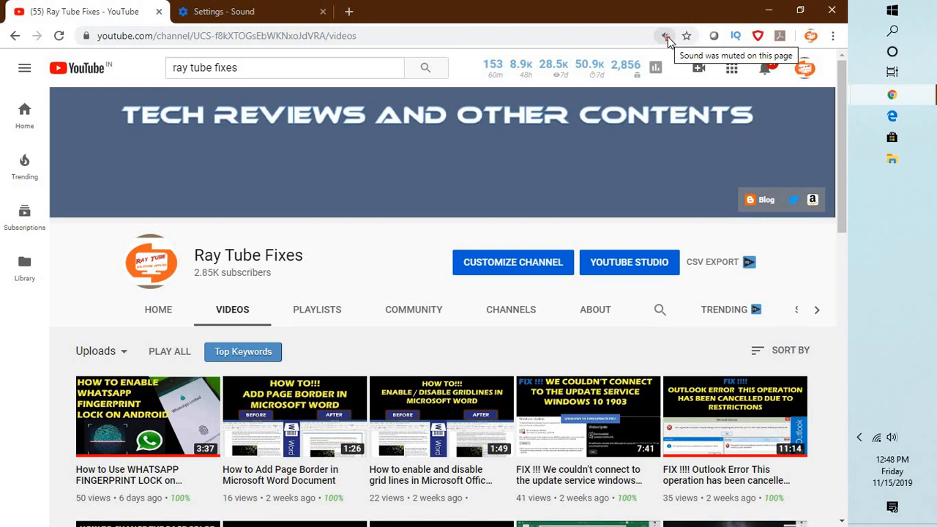
{"action": "left_click", "coordinate": [664, 35]}
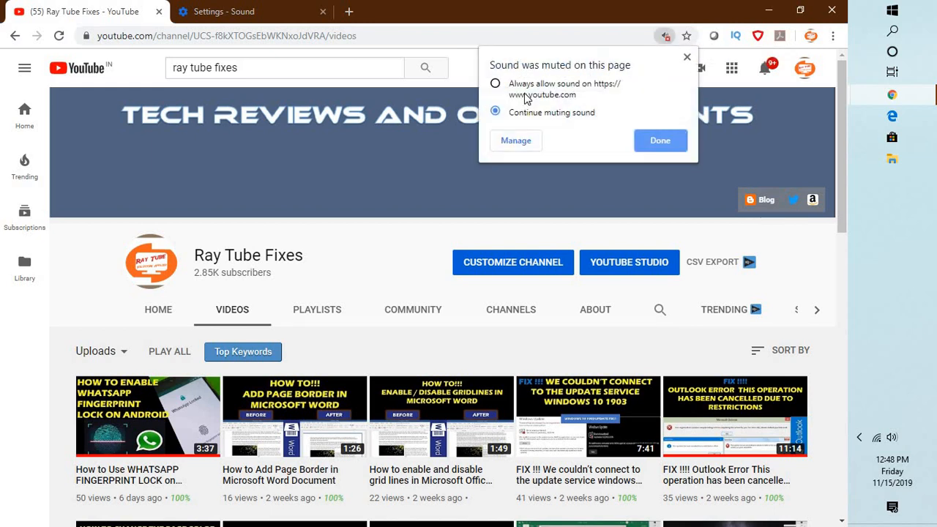
{"action": "left_click", "coordinate": [496, 82]}
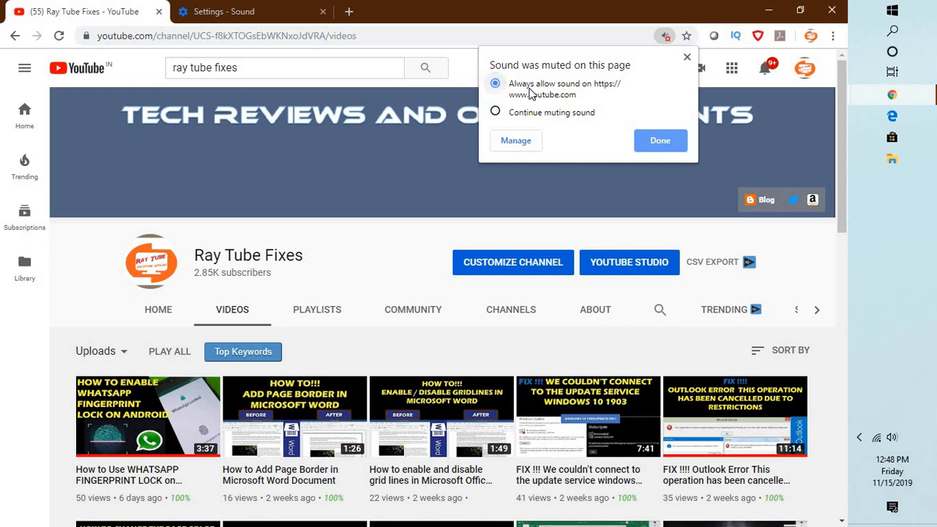
{"action": "mouse_move", "coordinate": [552, 88]}
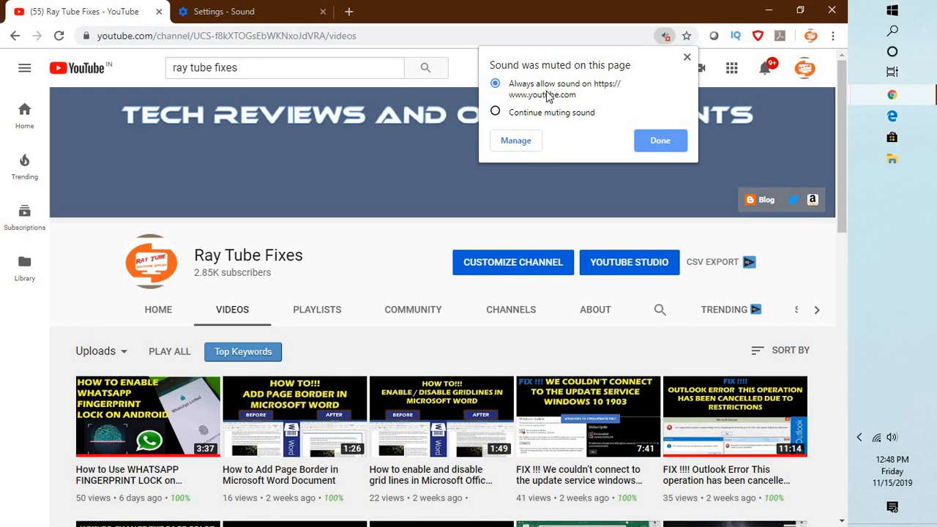
{"action": "left_click", "coordinate": [660, 139]}
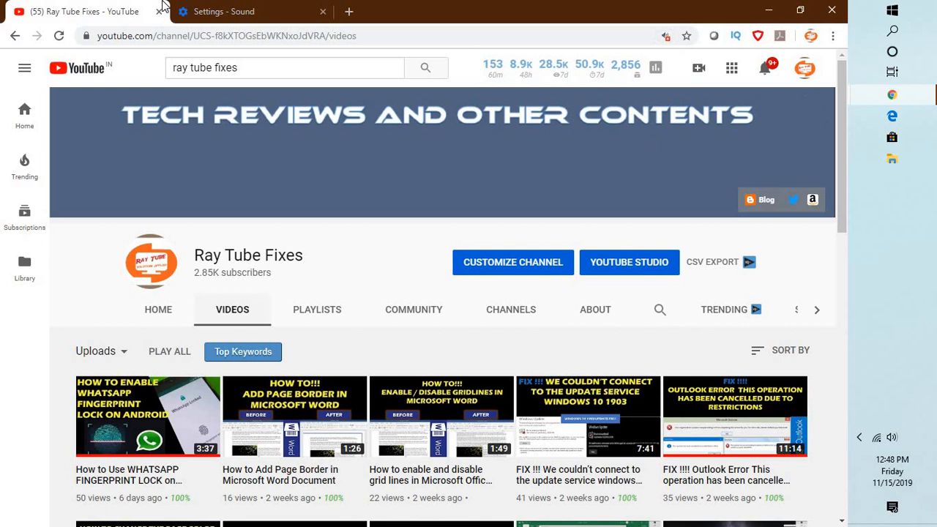
{"action": "left_click", "coordinate": [666, 35]}
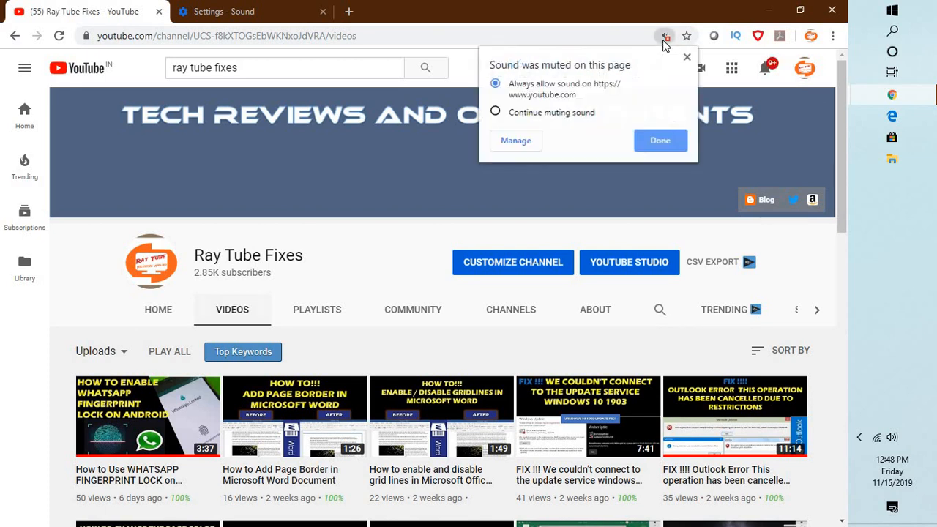
{"action": "left_click", "coordinate": [248, 11]}
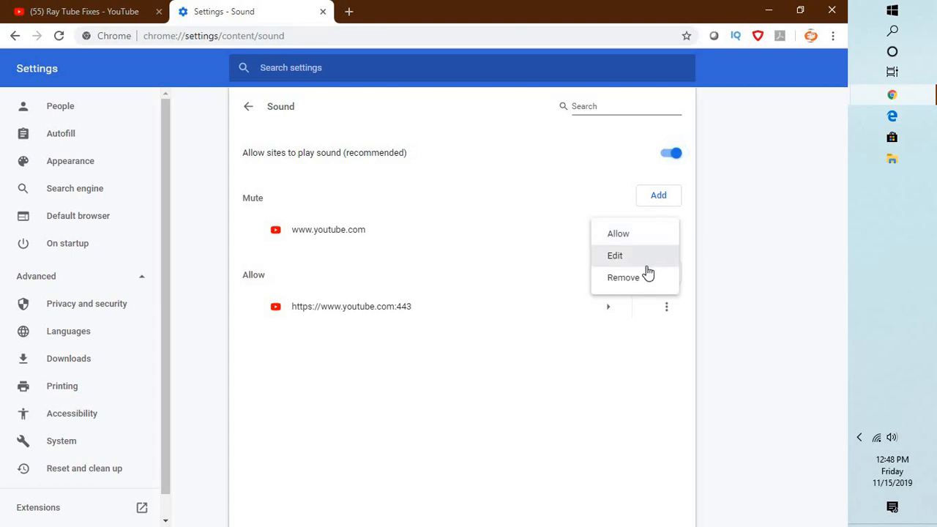
- Remove both YouTube sound exceptions and cancel adding a new muted site
{"action": "left_click", "coordinate": [623, 278]}
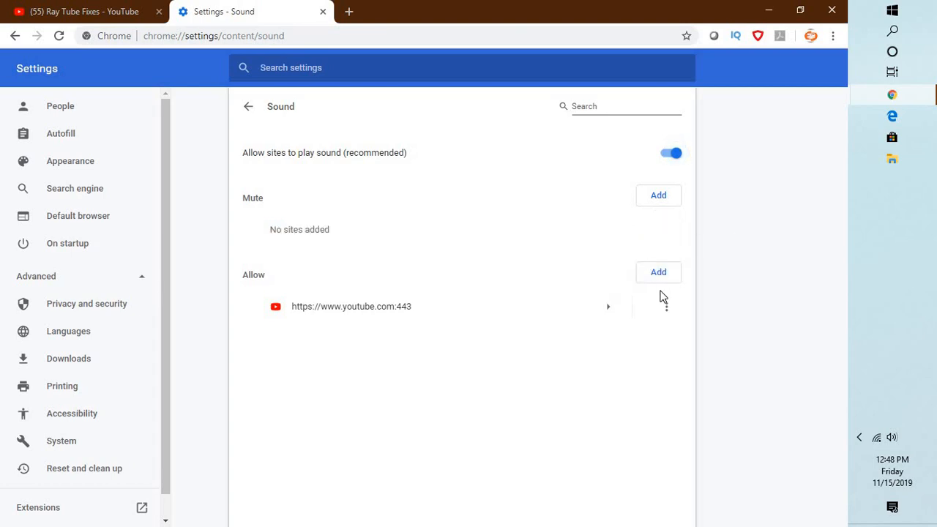
{"action": "left_click", "coordinate": [663, 307]}
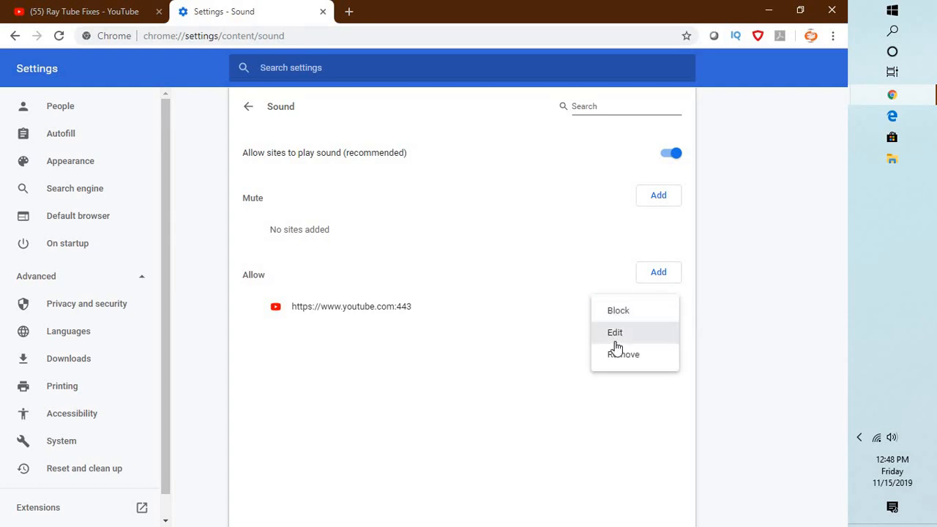
{"action": "left_click", "coordinate": [624, 354]}
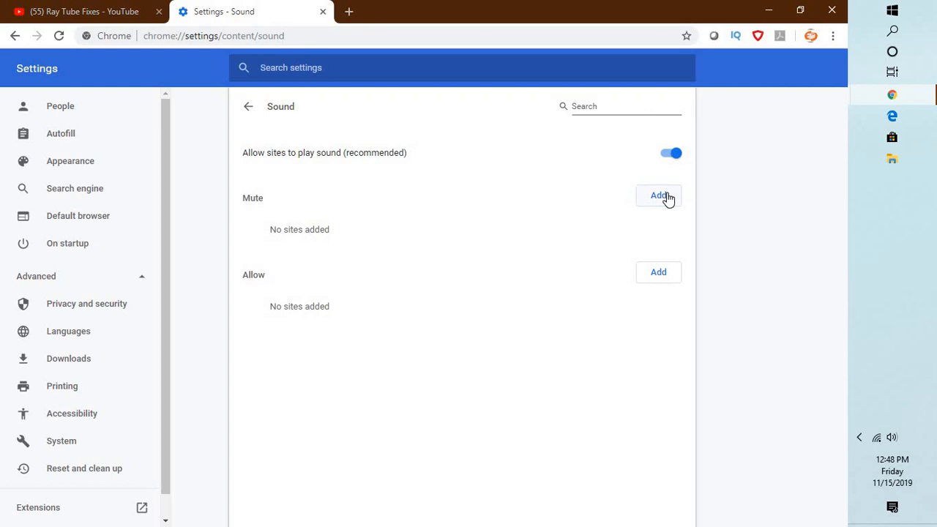
{"action": "left_click", "coordinate": [658, 195]}
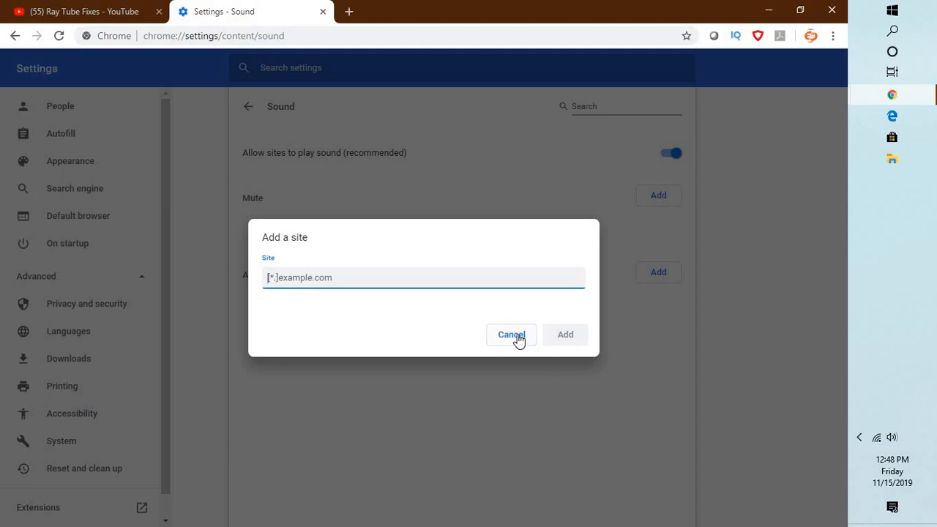
{"action": "left_click", "coordinate": [511, 334]}
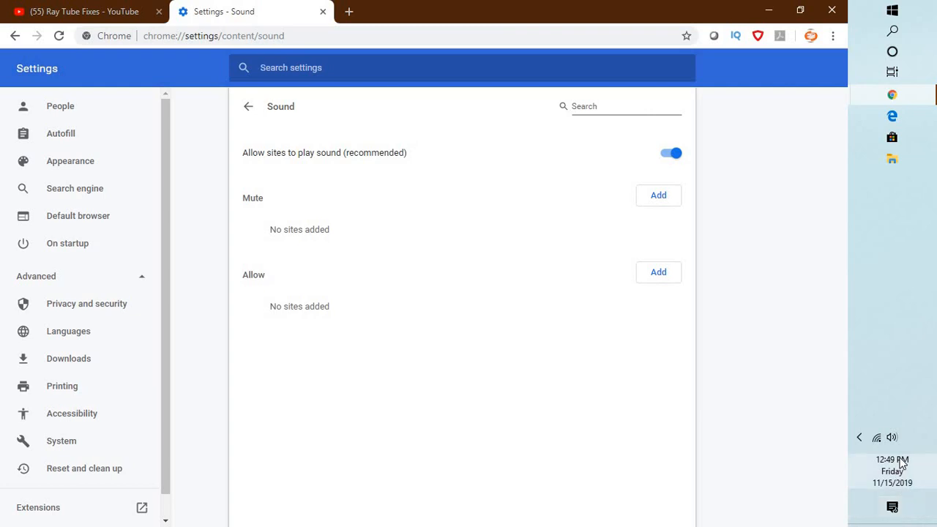
{"action": "mouse_move", "coordinate": [904, 458]}
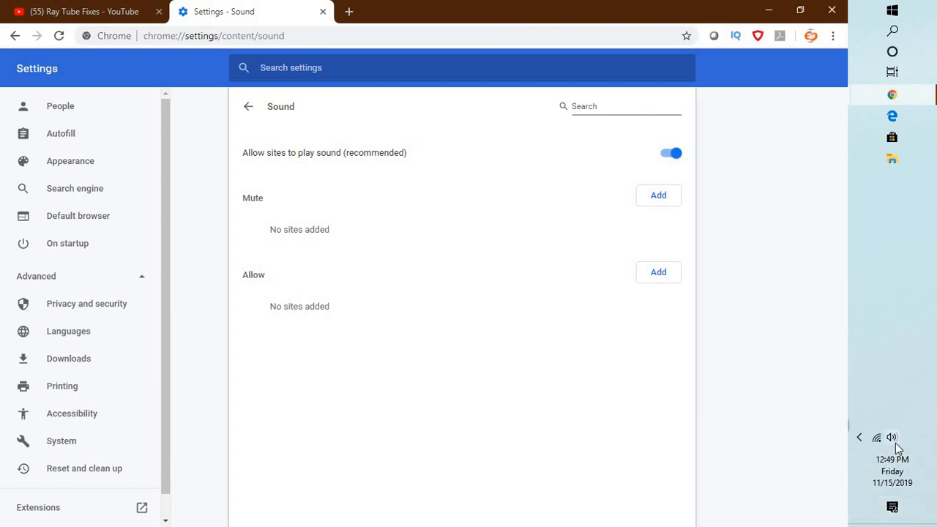
{"action": "mouse_move", "coordinate": [656, 447]}
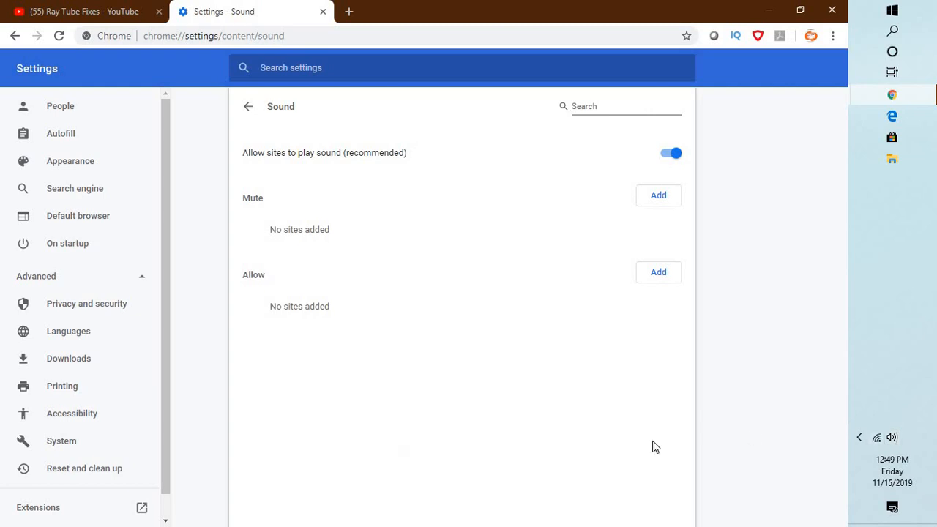
{"action": "mouse_move", "coordinate": [891, 437]}
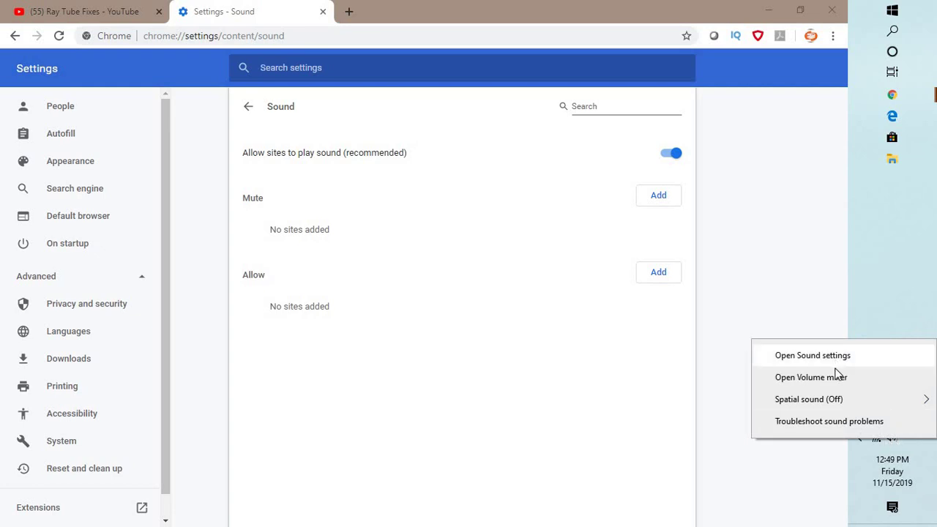
{"action": "mouse_move", "coordinate": [818, 378]}
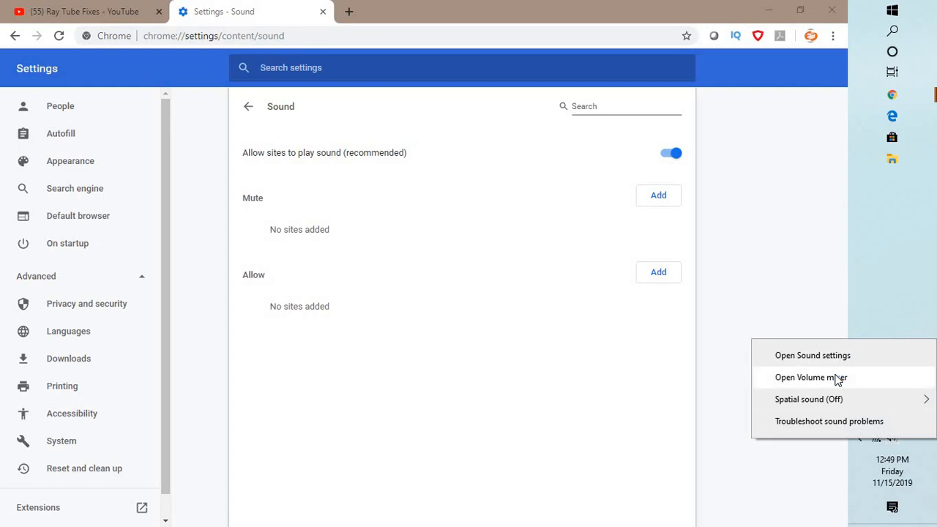
- Open Volume Mixer, switch to the YouTube tab, and bring the mixer back
{"action": "left_click", "coordinate": [811, 378]}
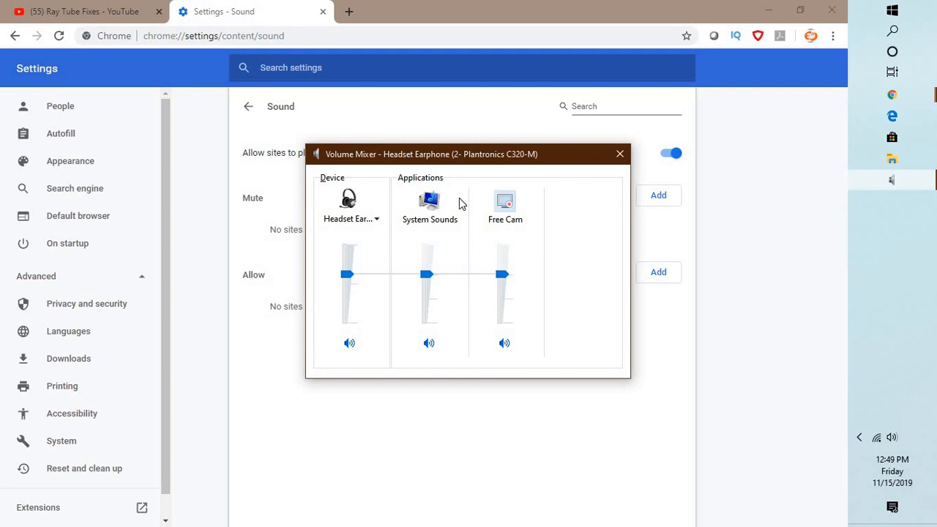
{"action": "left_click", "coordinate": [74, 11]}
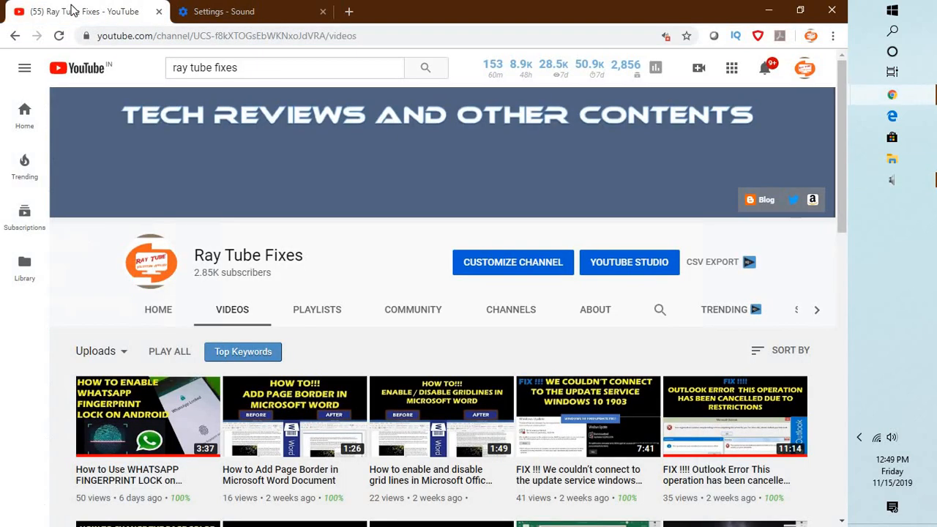
{"action": "left_click", "coordinate": [899, 436]}
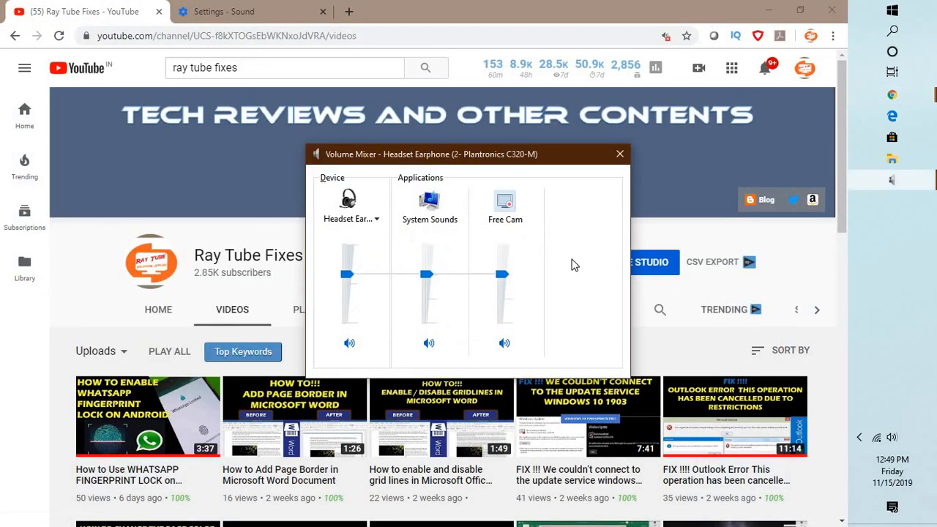
{"action": "mouse_move", "coordinate": [461, 319]}
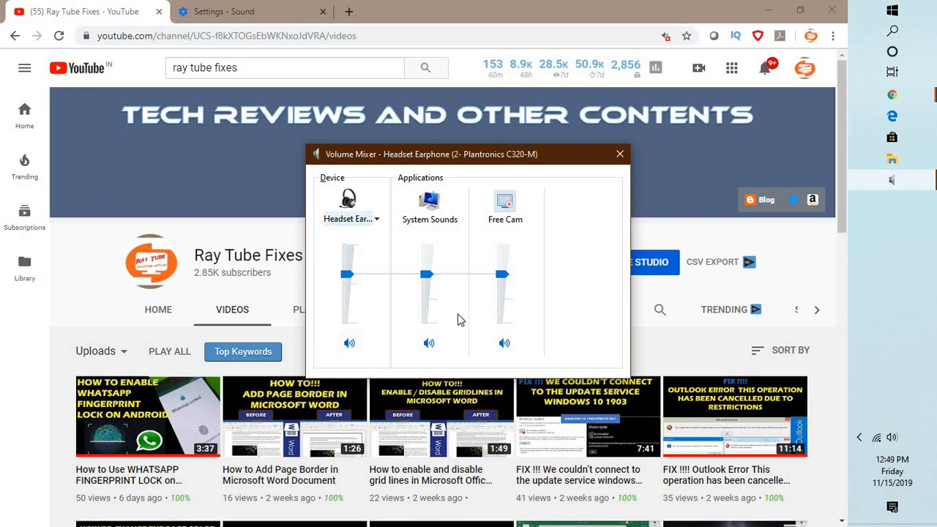
{"action": "mouse_move", "coordinate": [504, 344]}
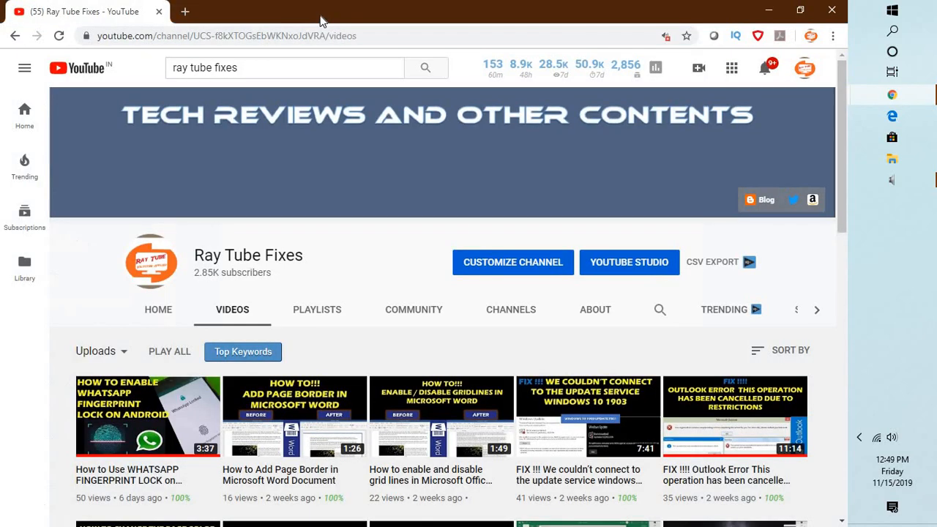
{"action": "mouse_move", "coordinate": [310, 414]}
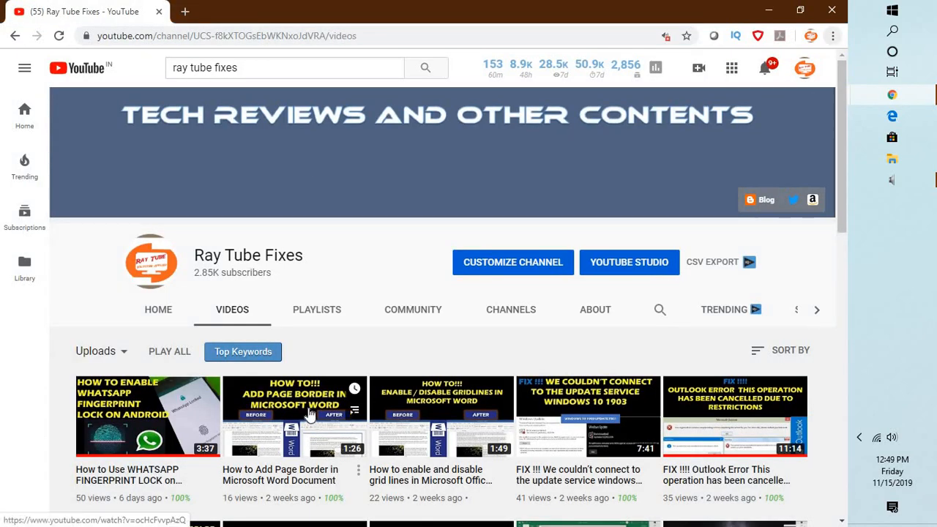
- Play the How to Add Page Border video and close the Volume Mixer
{"action": "left_click", "coordinate": [294, 423]}
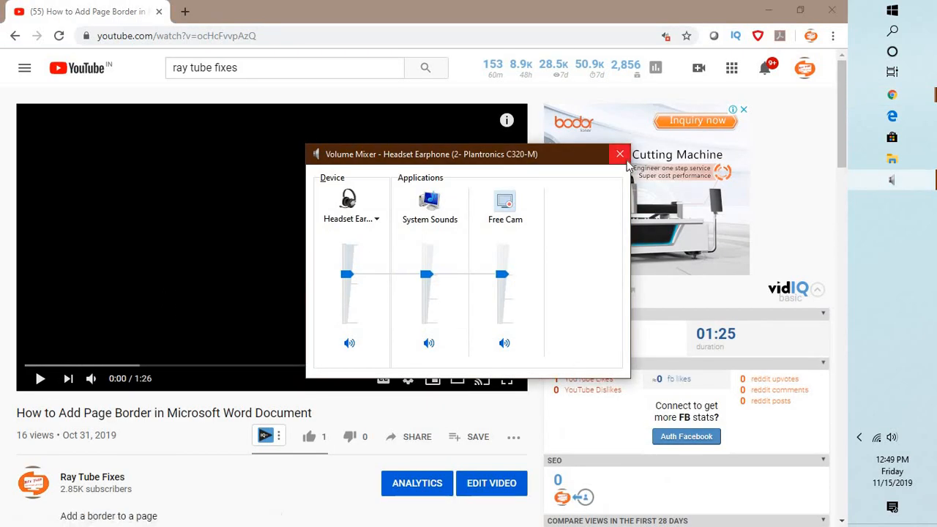
{"action": "left_click", "coordinate": [619, 154]}
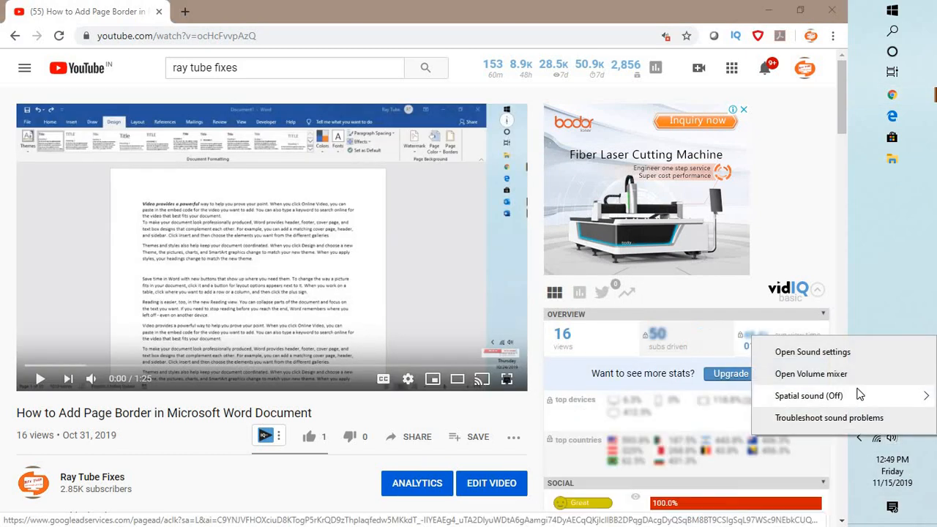
- Reopen Volume Mixer, unmute Google Chrome, close the mixer, and start a new tab
{"action": "left_click", "coordinate": [810, 375]}
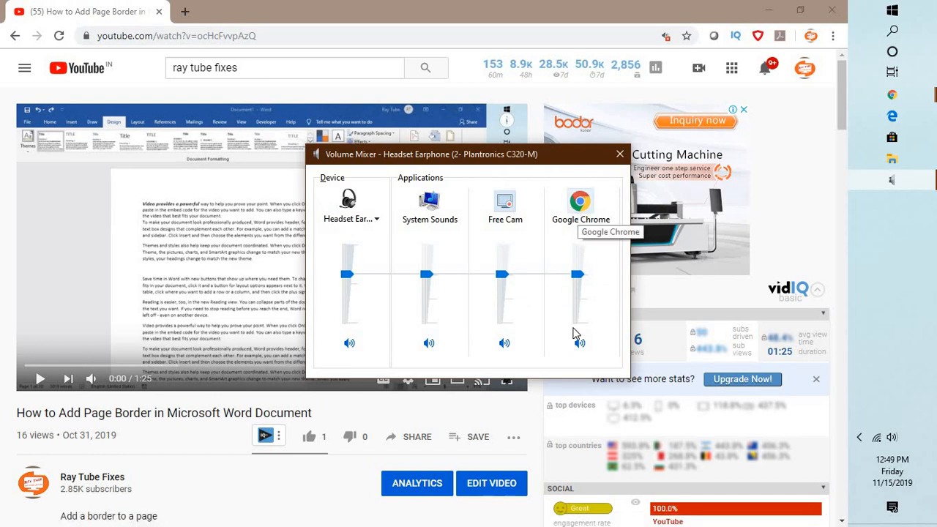
{"action": "left_click", "coordinate": [577, 343]}
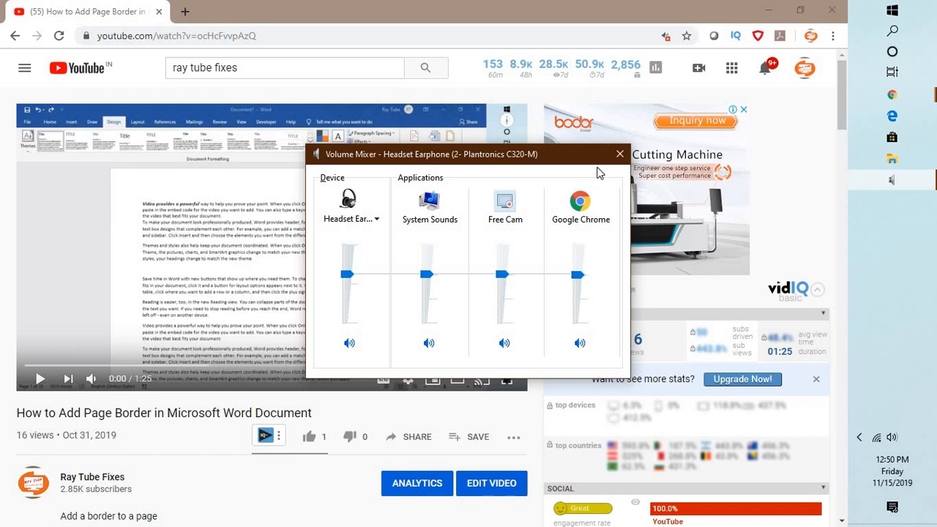
{"action": "left_click", "coordinate": [620, 154]}
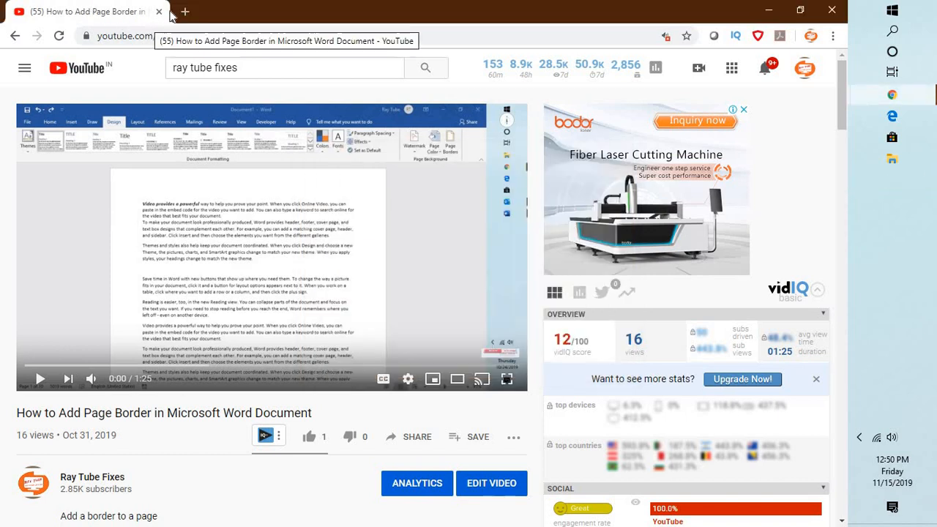
{"action": "left_click", "coordinate": [184, 13]}
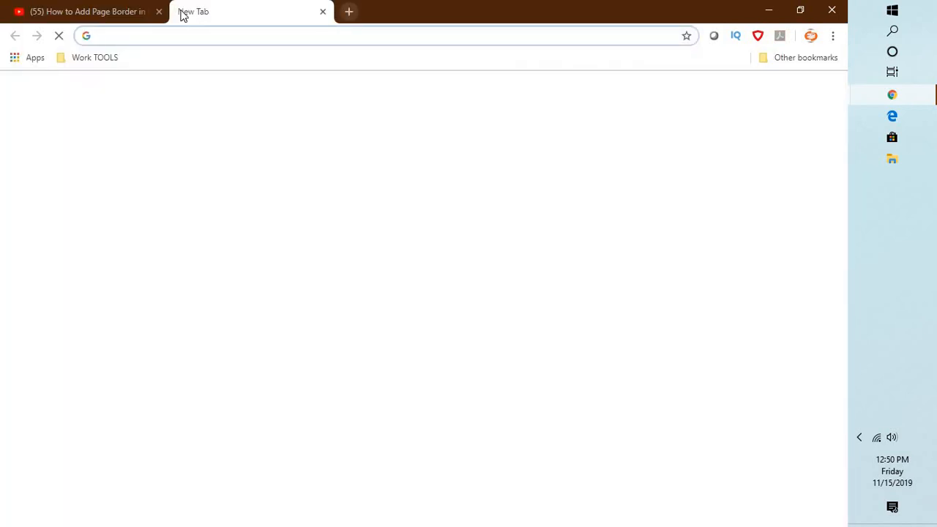